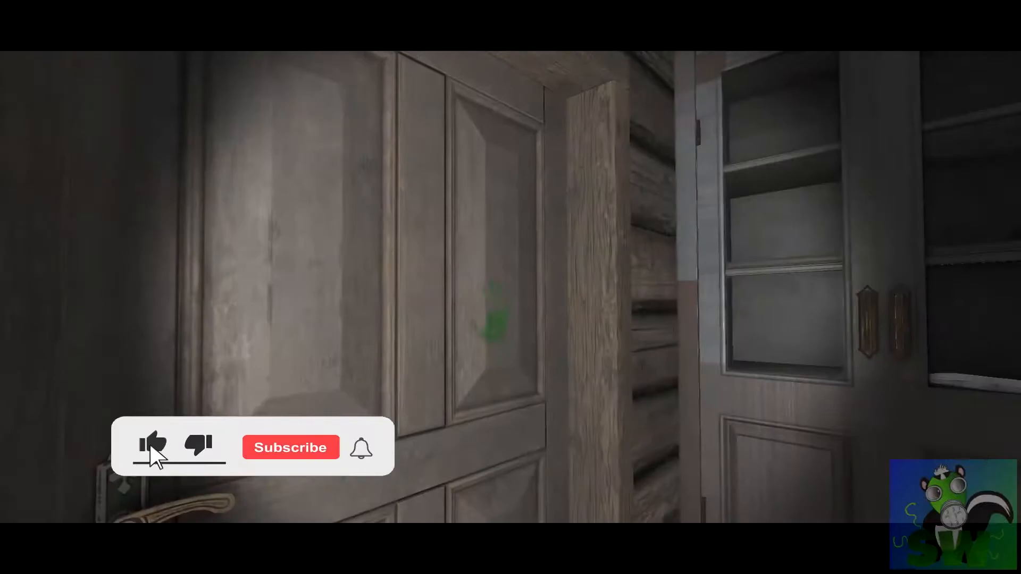
{"action": "left_click", "coordinate": [152, 447]}
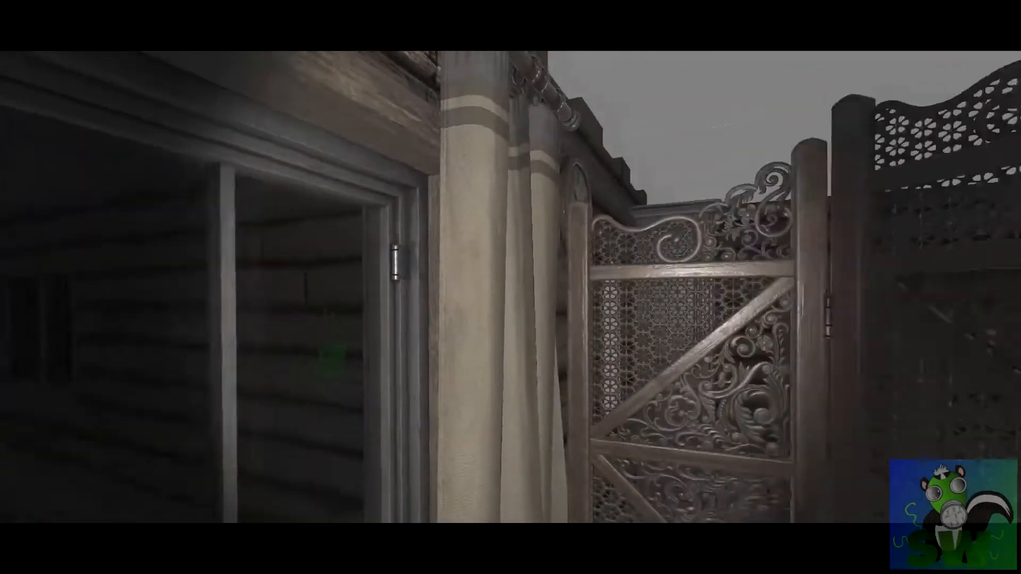
{"action": "mouse_move", "coordinate": [511, 287]}
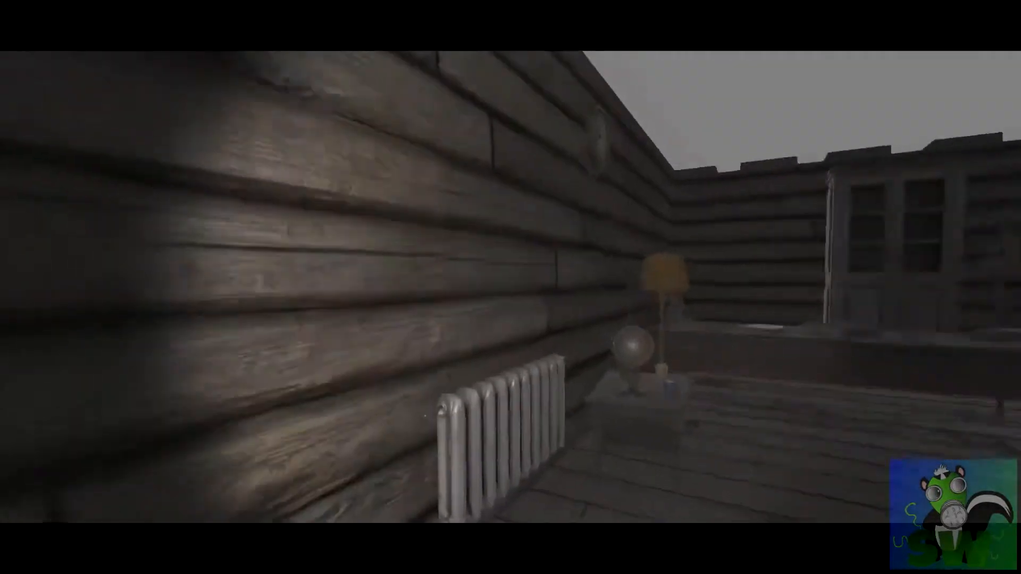
{"action": "mouse_move", "coordinate": [510, 287]}
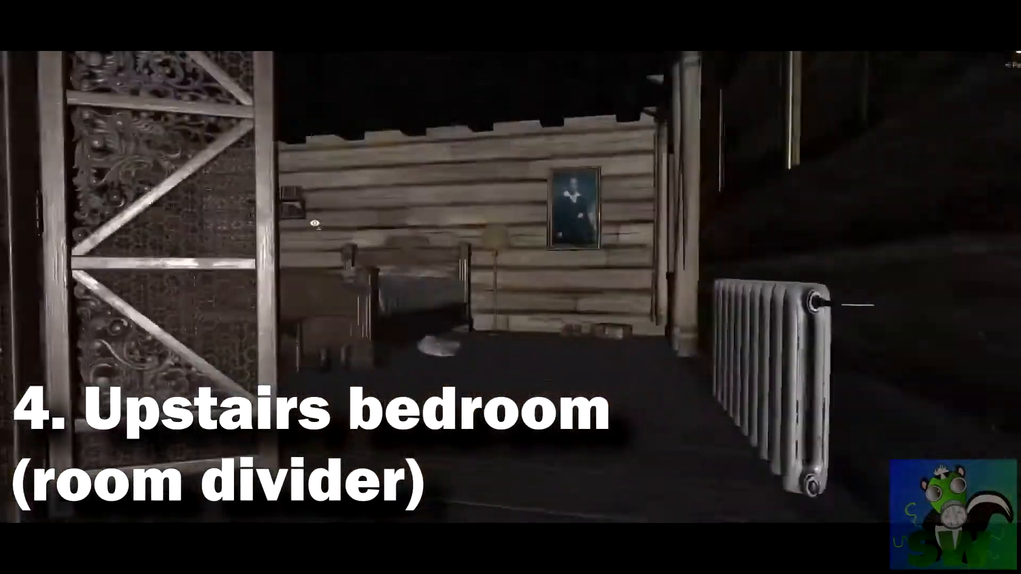
{"action": "mouse_move", "coordinate": [510, 287]}
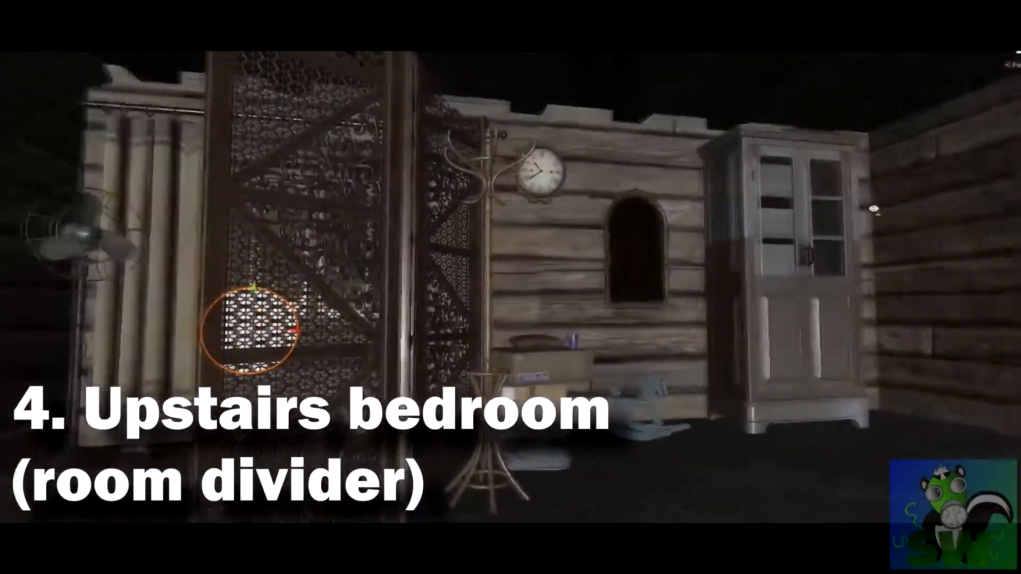